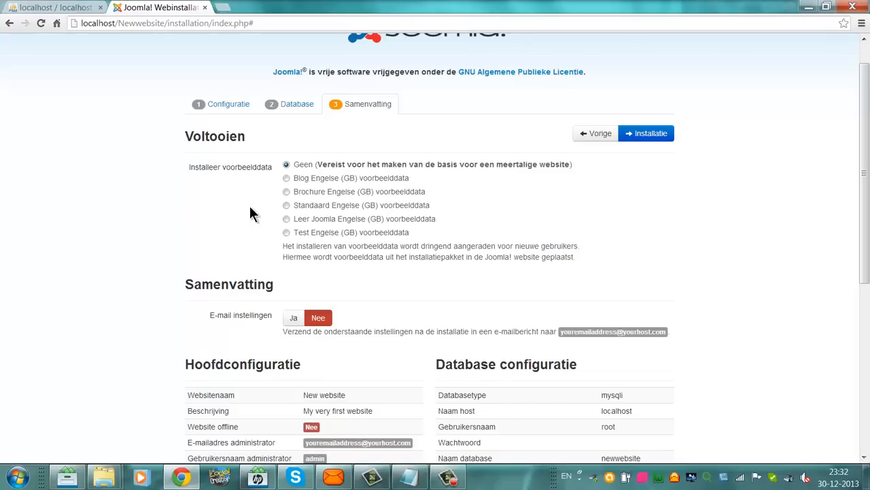
Start the installation with sample data set to None after reviewing the summary
{"action": "left_click", "coordinate": [646, 133]}
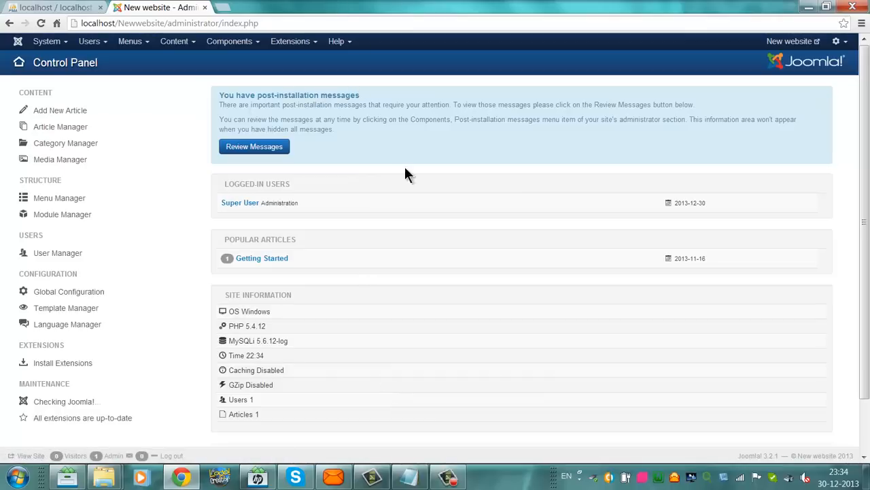